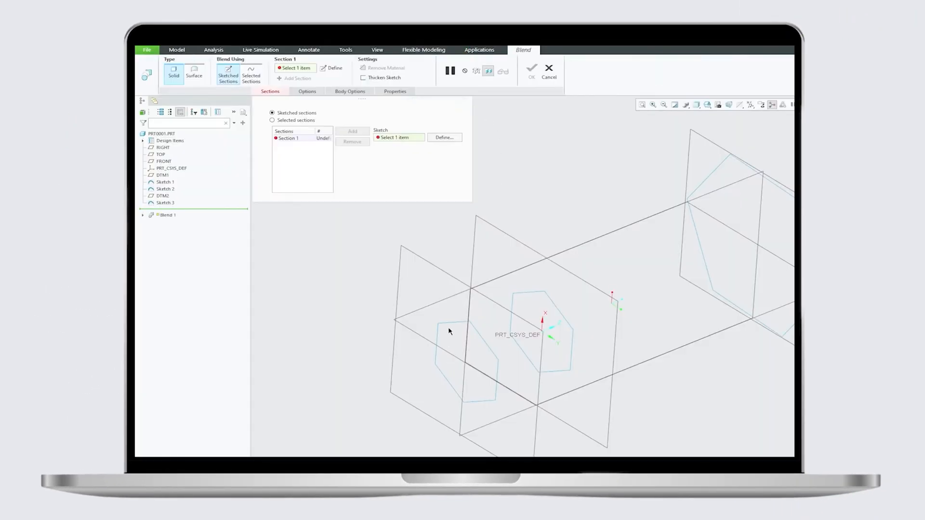
Close the preview part and return to the Creo Home screen with no model open.
click(272, 121)
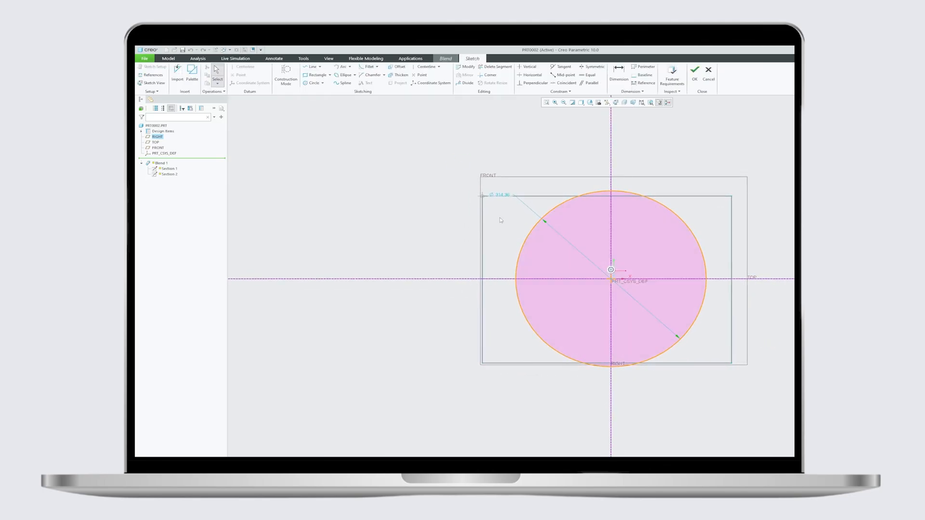
click(695, 70)
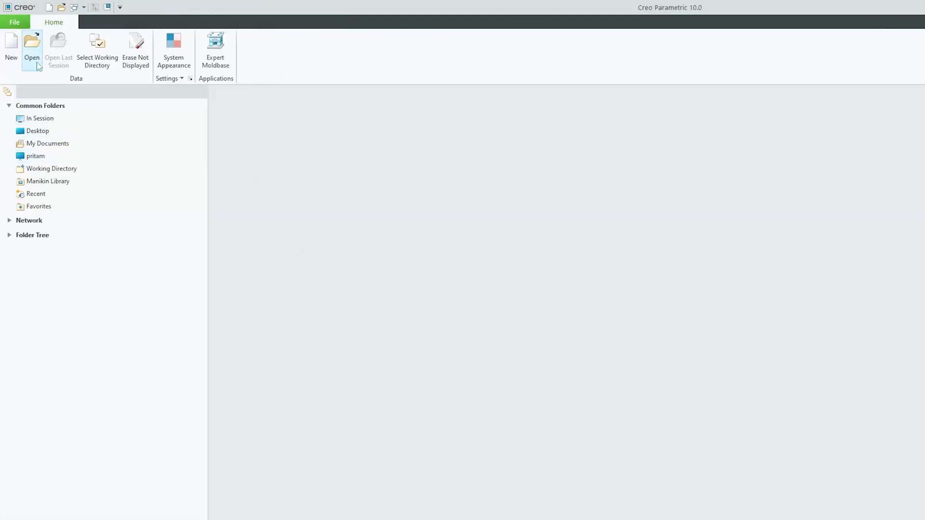
Create new part PRT0002 and start a Blend feature from Model > Shapes.
click(10, 47)
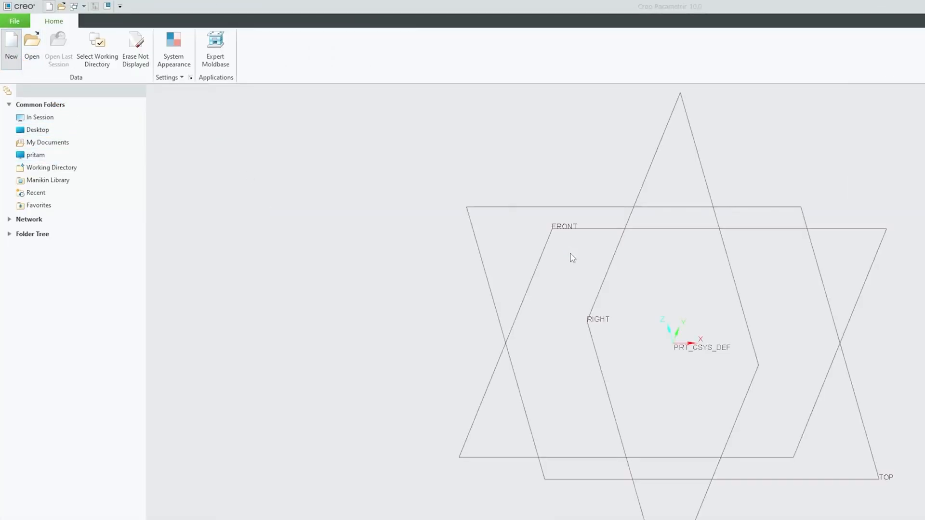
click(11, 47)
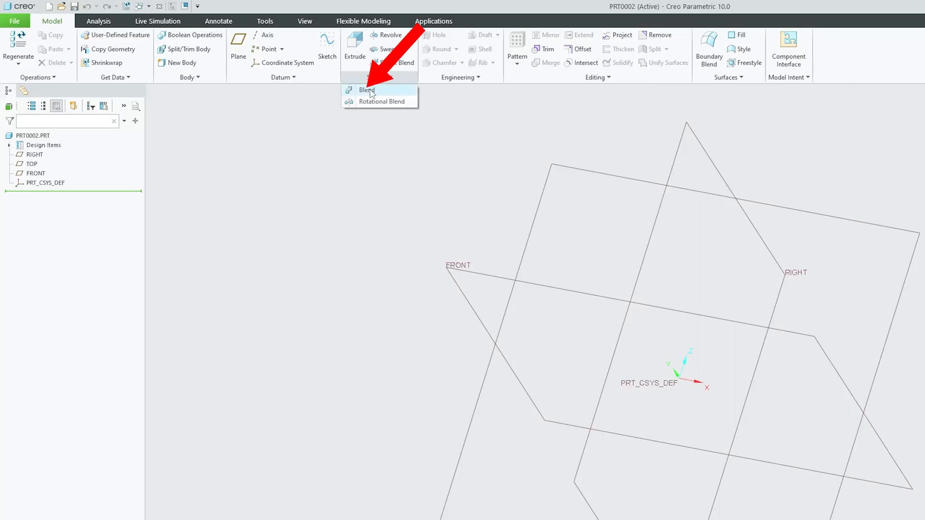
click(368, 90)
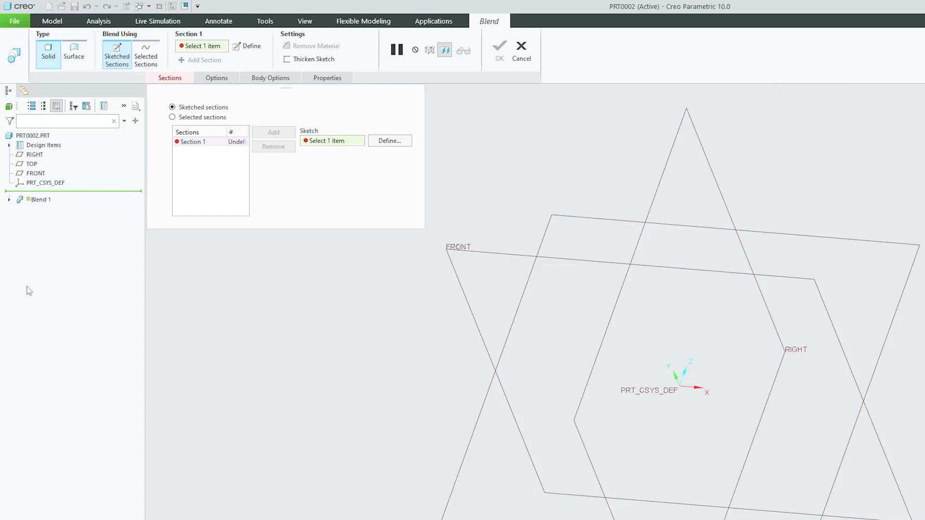
mouse_move(41, 256)
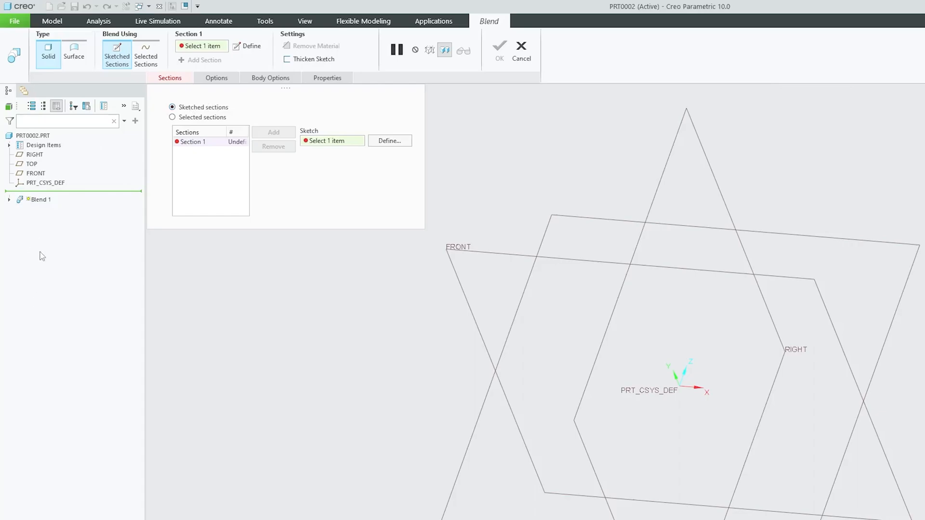
click(172, 116)
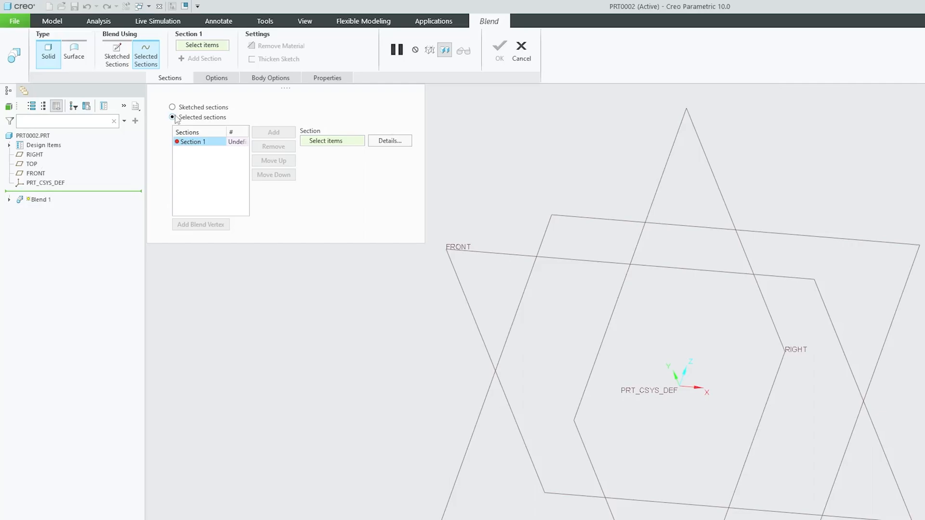
mouse_move(173, 107)
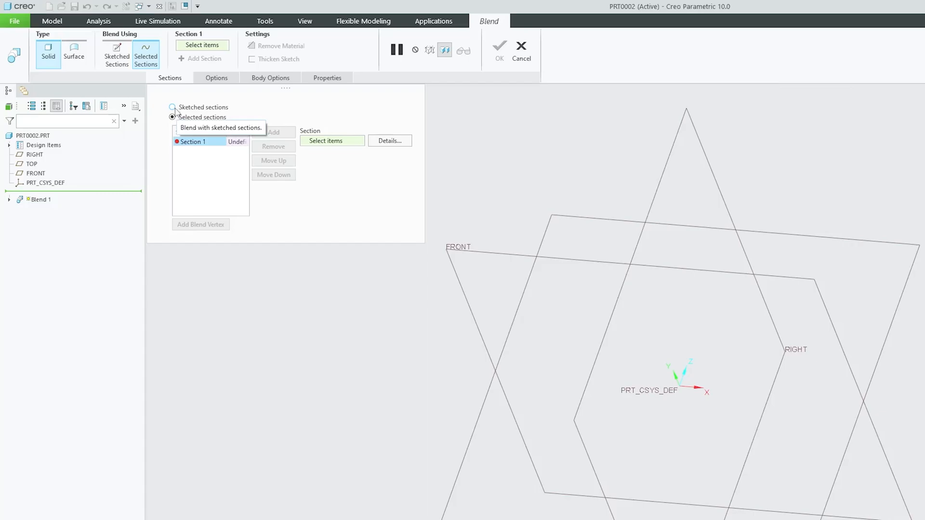
click(172, 107)
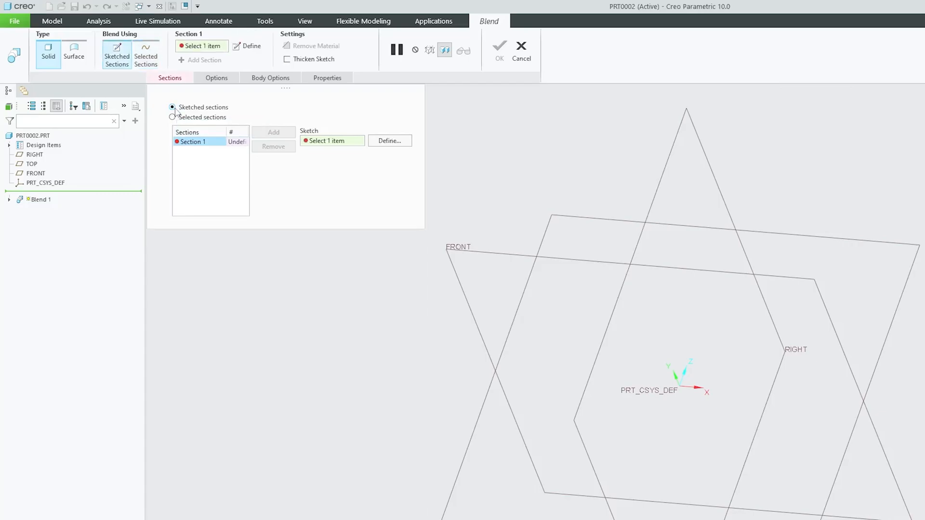
mouse_move(240, 120)
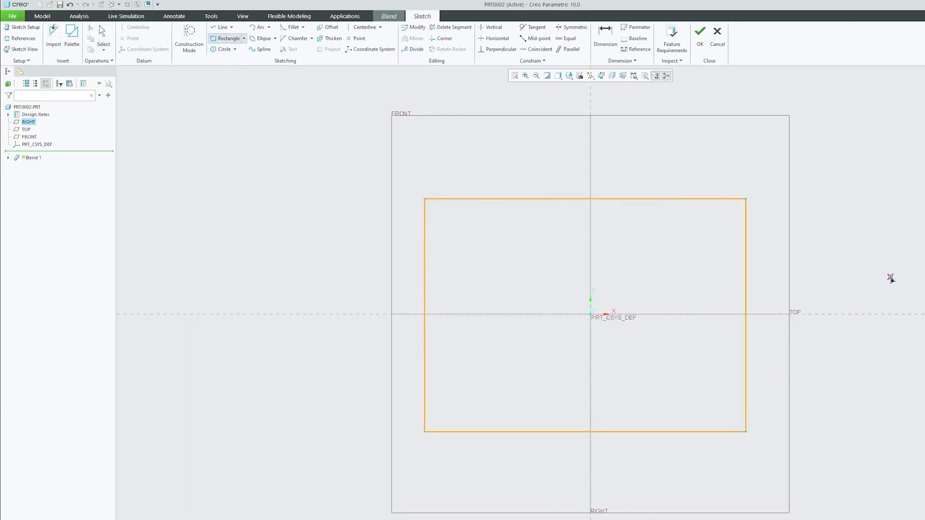
Accept the centred rectangle as Section 1, adding an undefined Section 2.
click(700, 30)
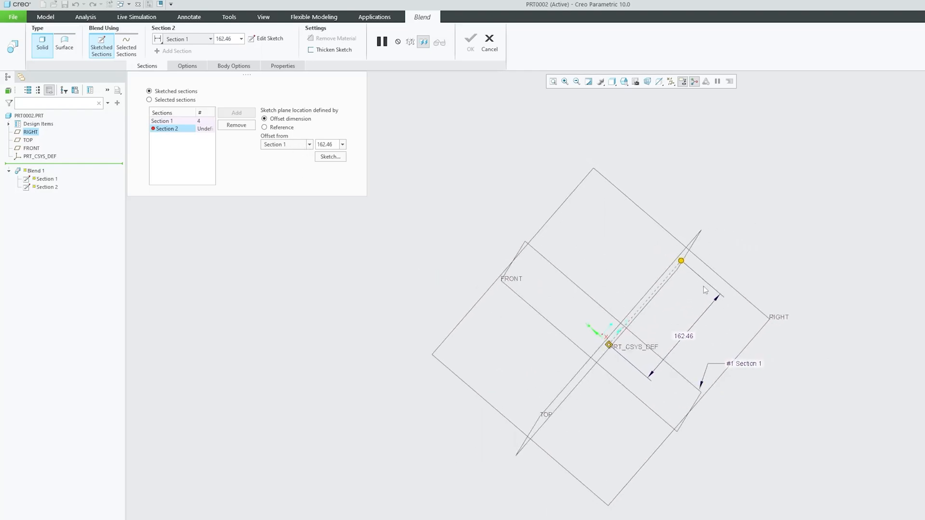
Offset Section 2 by 300 from Section 1 and enter its sketch.
drag(680, 261, 734, 202)
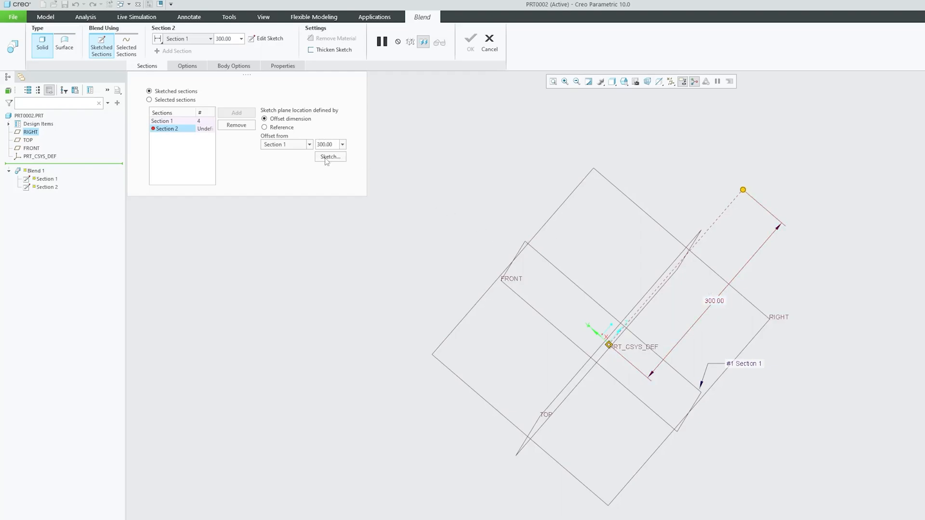
click(330, 156)
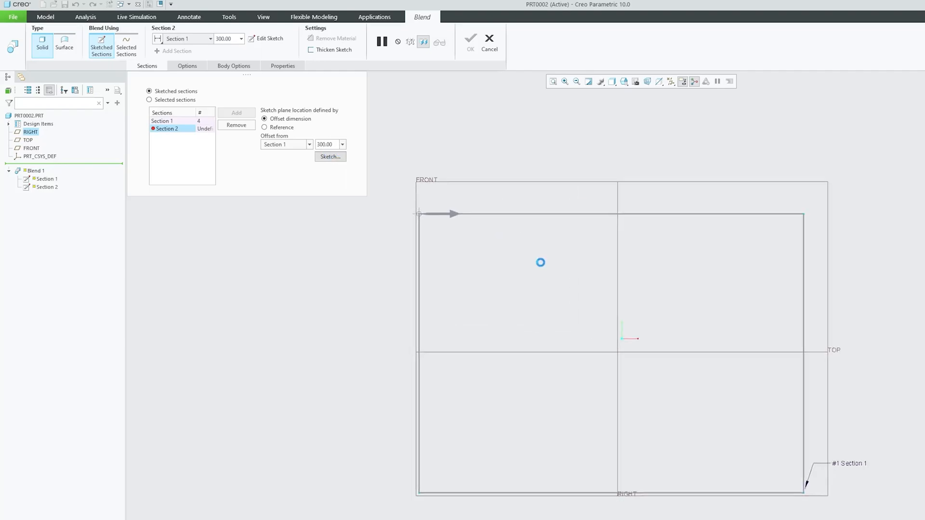
Draw a circle centred on the origin for Section 2 and accept the sketch.
click(330, 156)
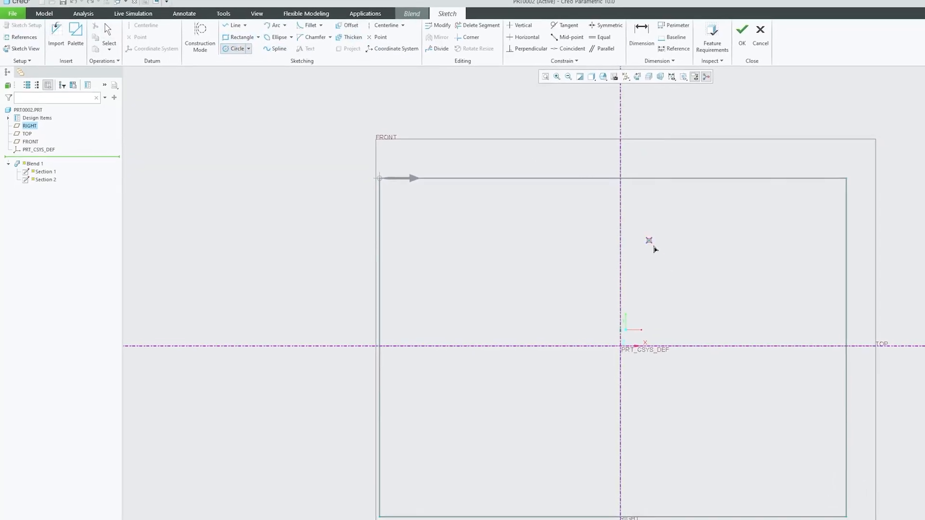
drag(584, 319, 696, 450)
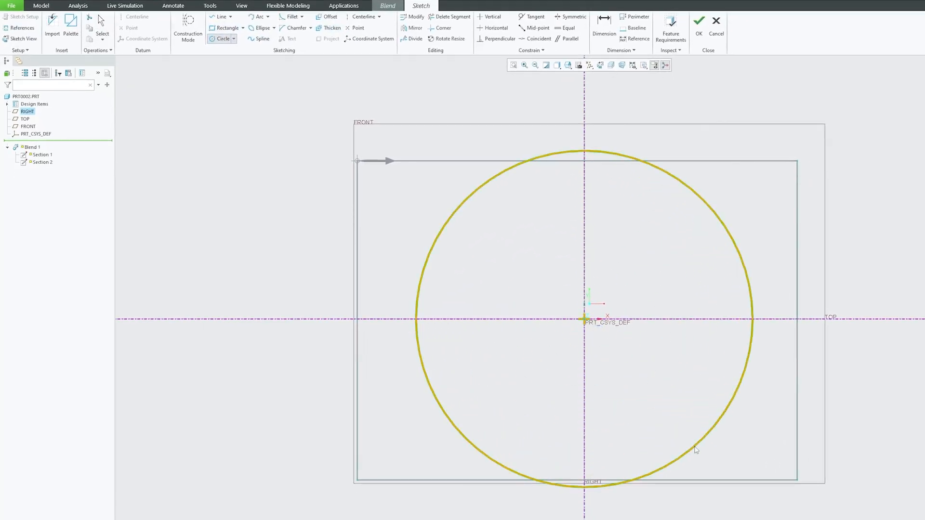
click(698, 21)
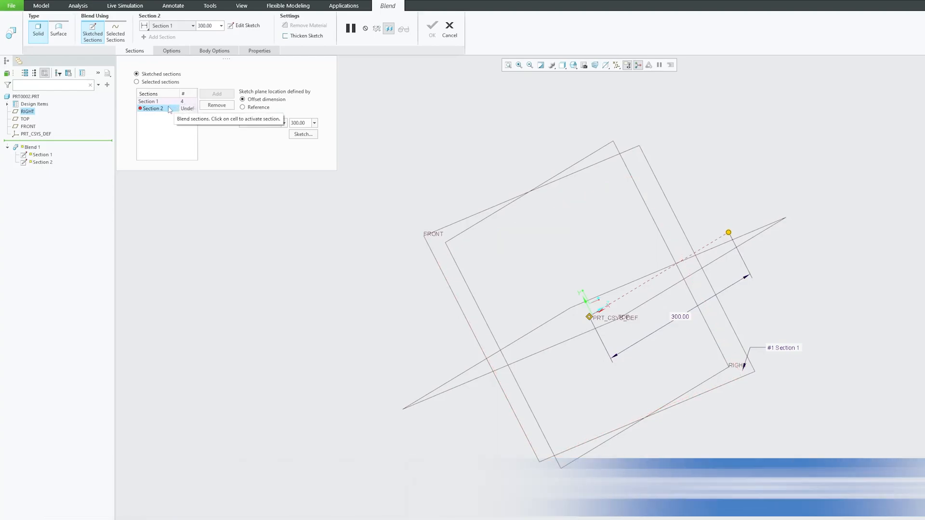
Select Section 2 and reopen its sketch showing the 314.36-diameter circle.
click(182, 101)
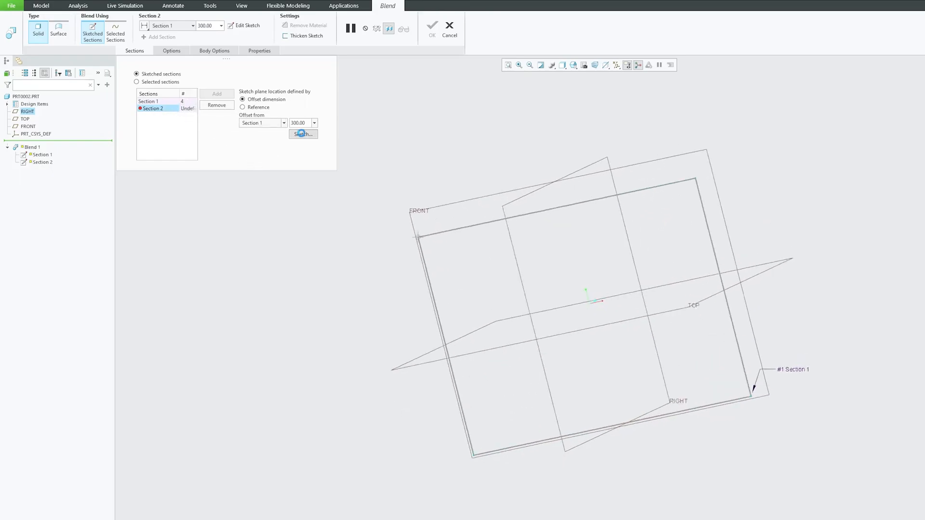
click(303, 134)
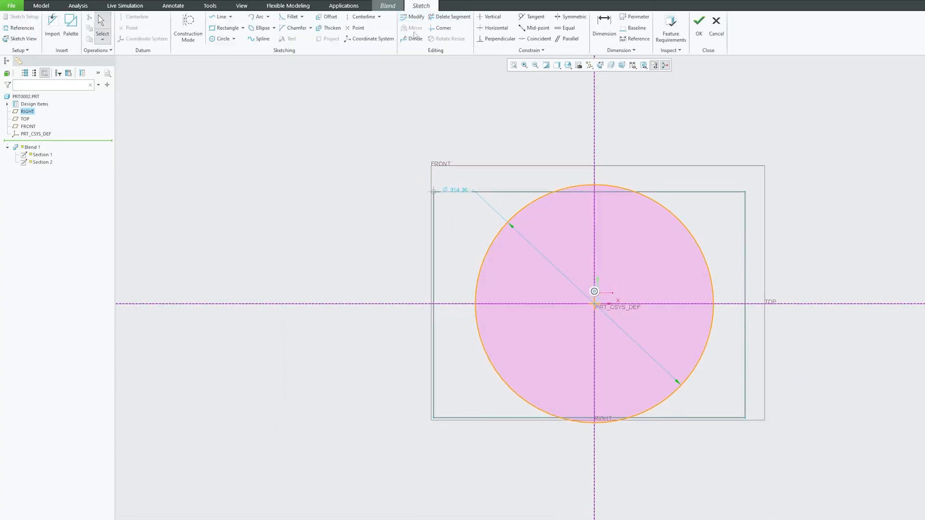
Accept the circle sketch so the rectangle-to-circle blend previews, then show Tangency settings.
click(415, 38)
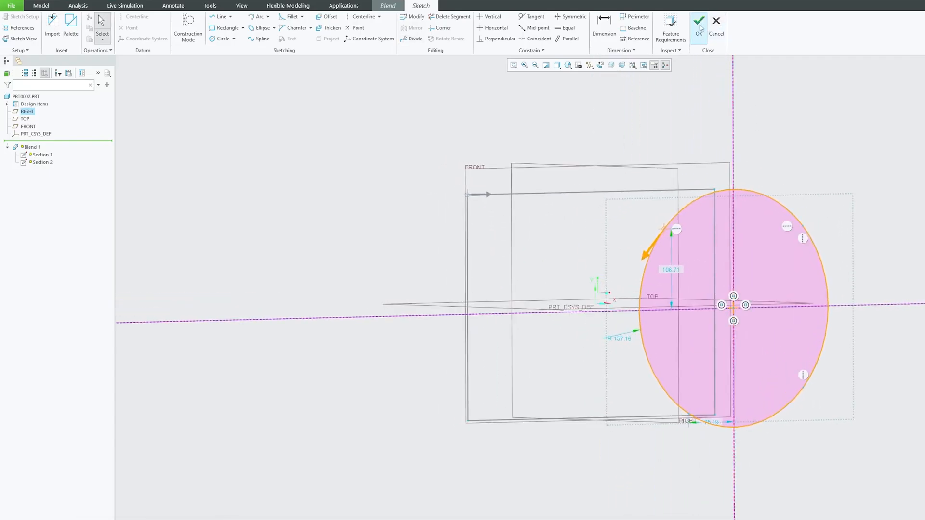
mouse_move(699, 22)
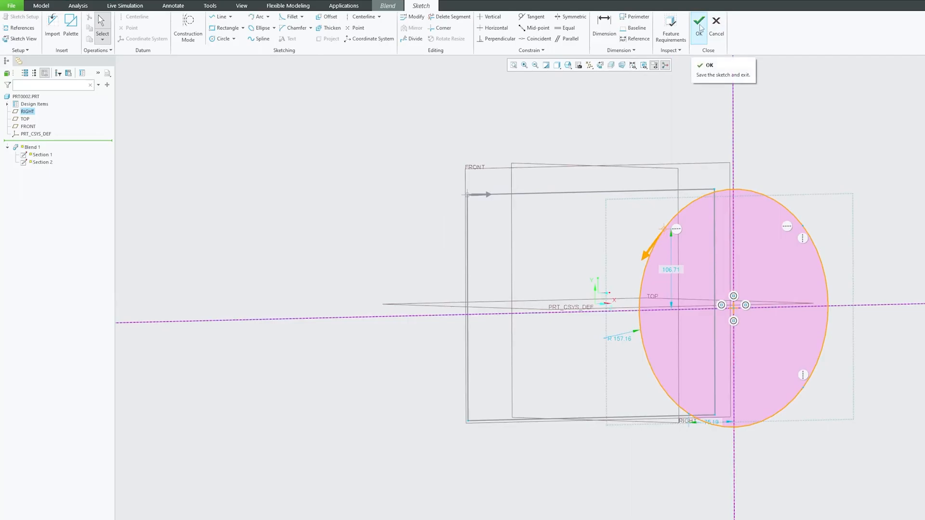
click(699, 21)
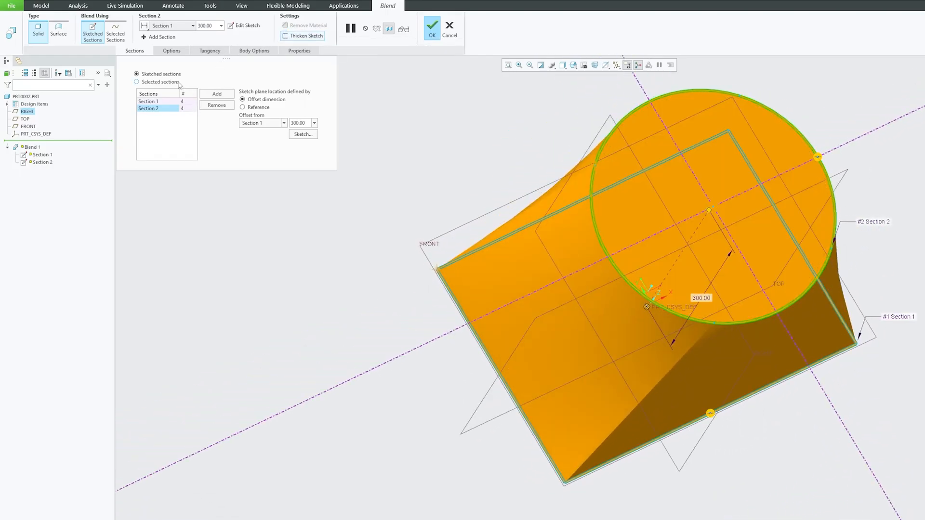
click(210, 51)
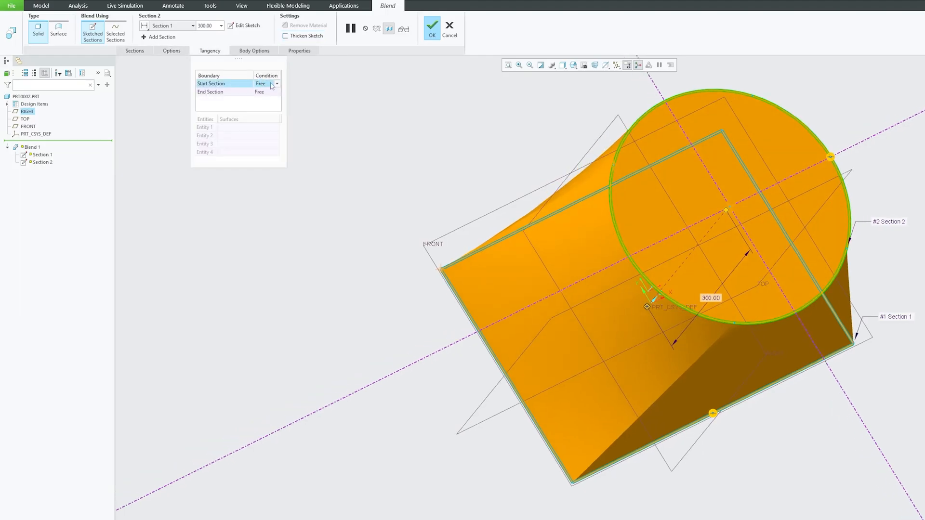
Try Normal tangency at start and end, revert to Free, and complete Blend 1.
click(277, 83)
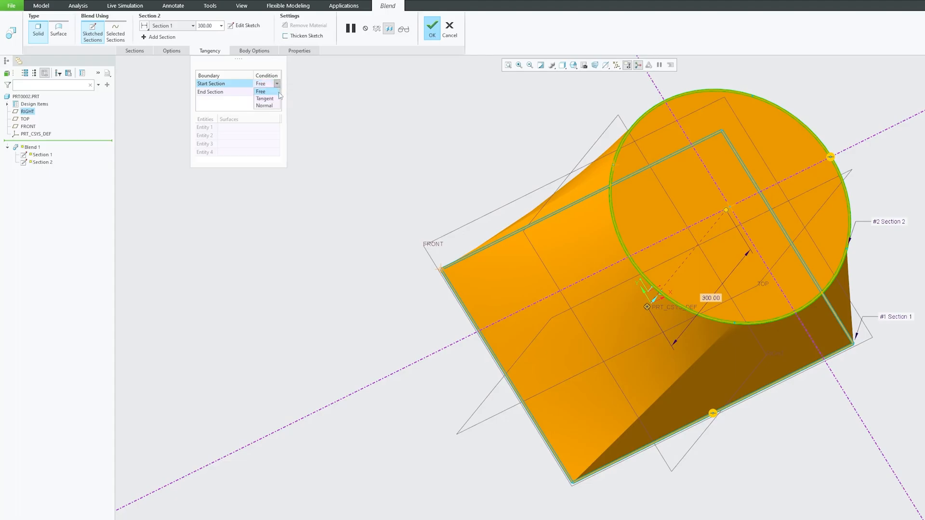
click(265, 106)
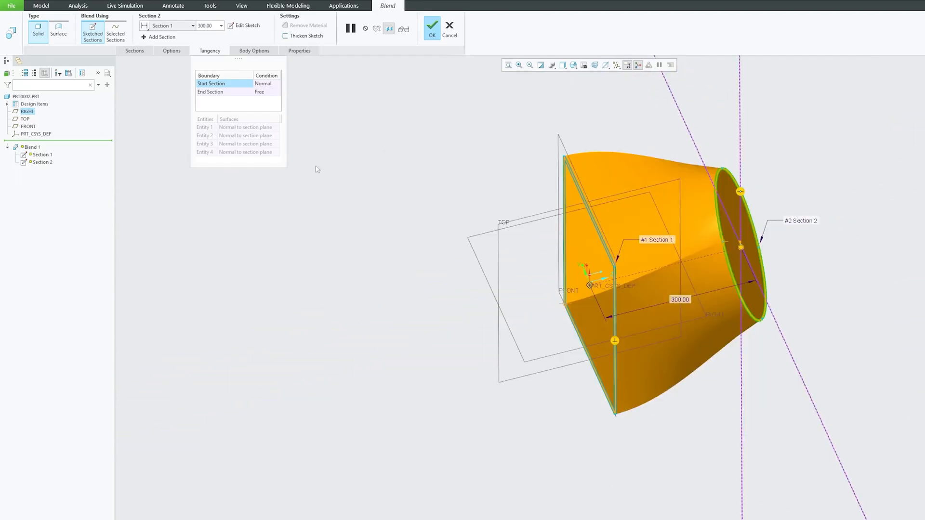
click(266, 92)
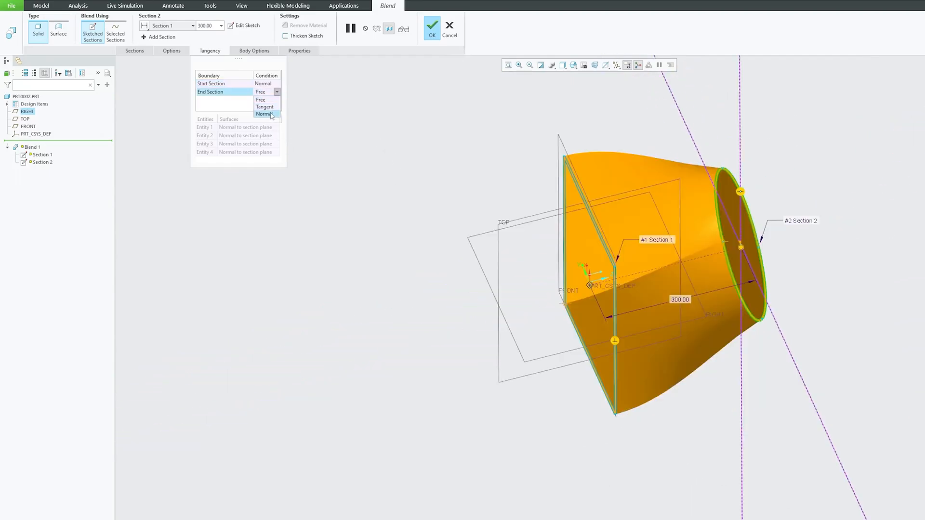
click(265, 114)
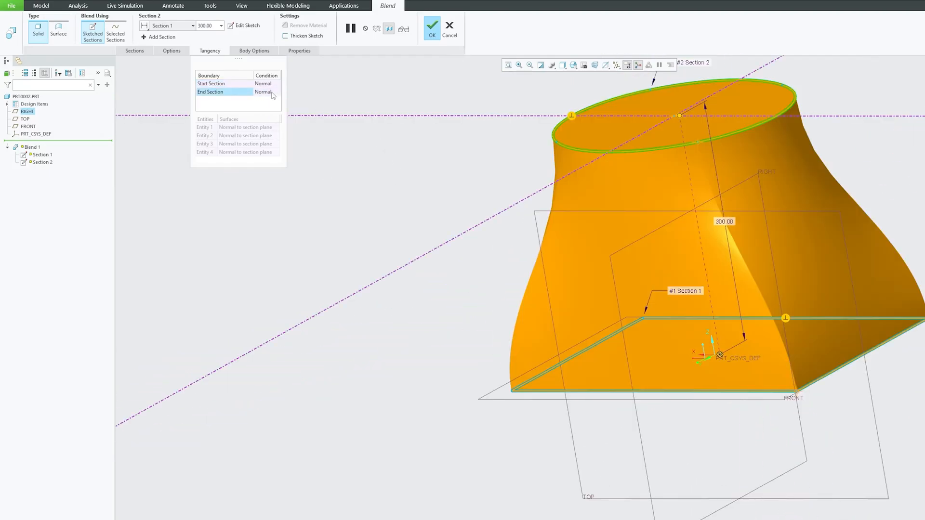
click(276, 83)
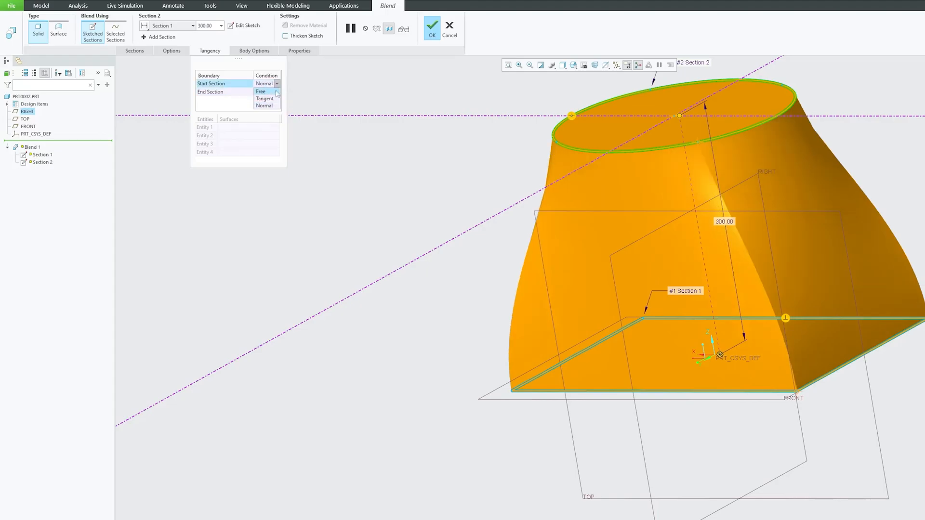
click(260, 91)
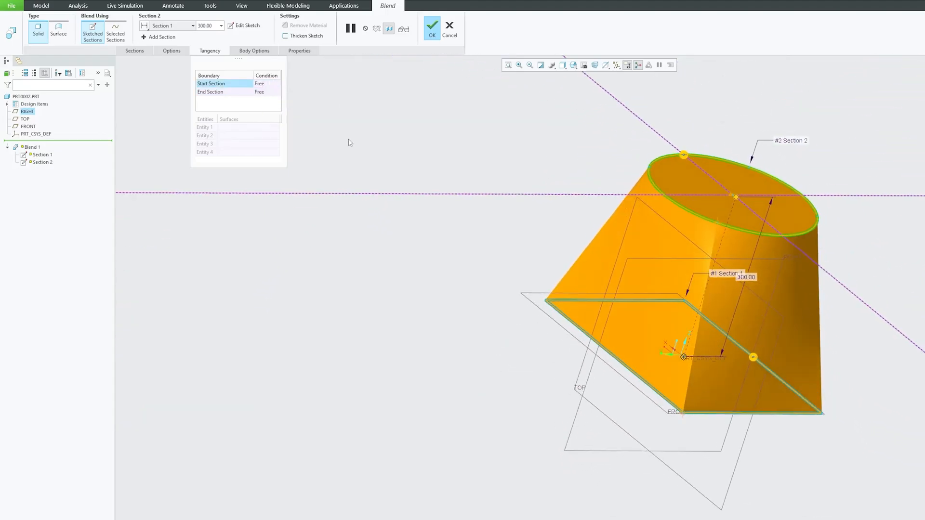
click(432, 25)
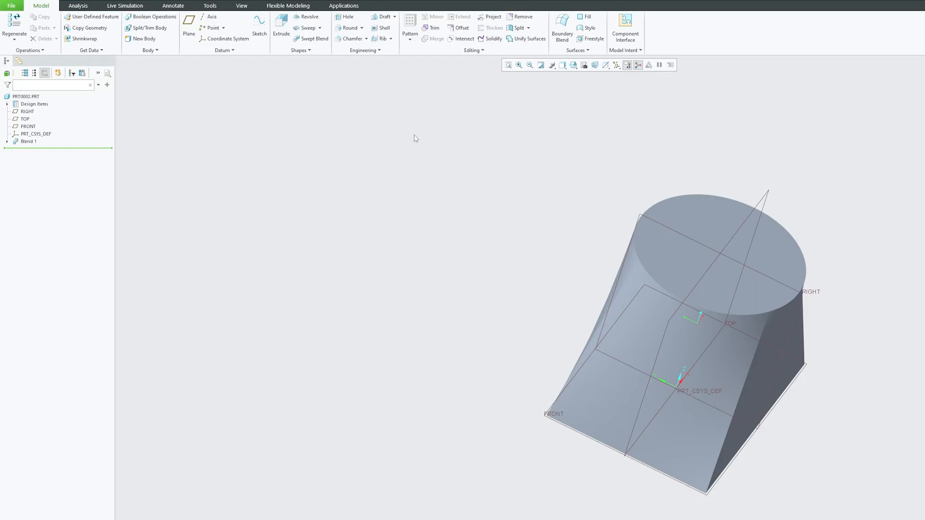
mouse_move(416, 138)
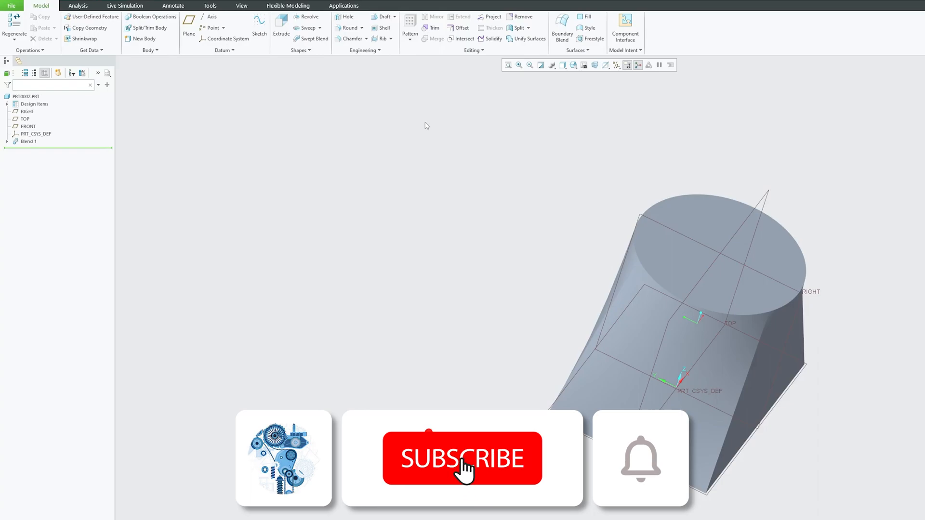
click(463, 459)
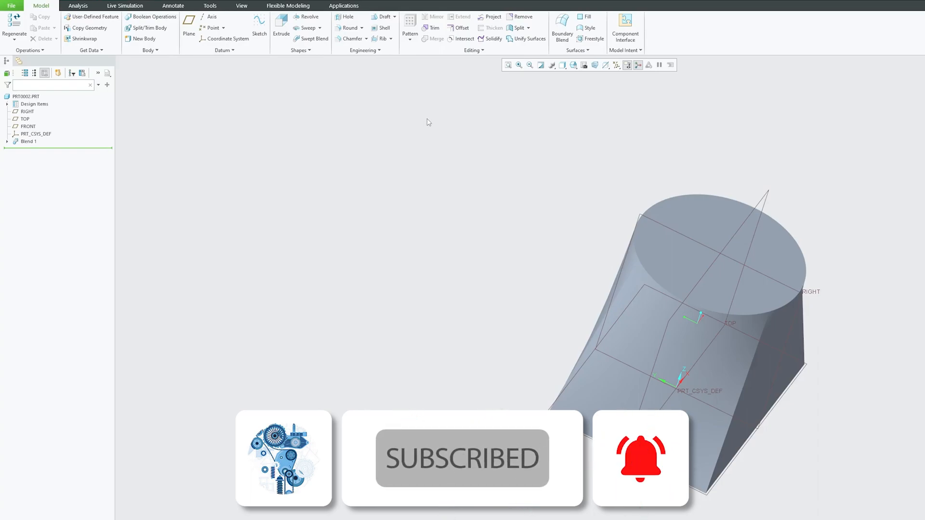